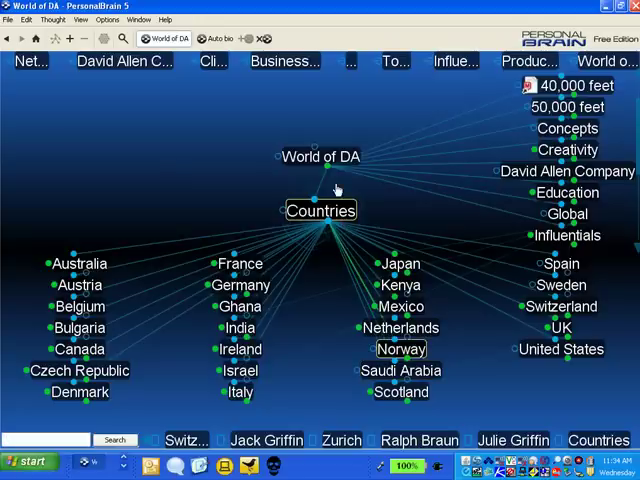
click(320, 156)
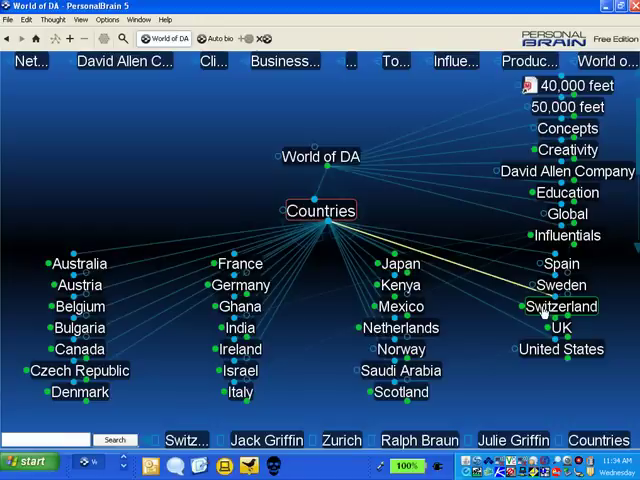
click(560, 306)
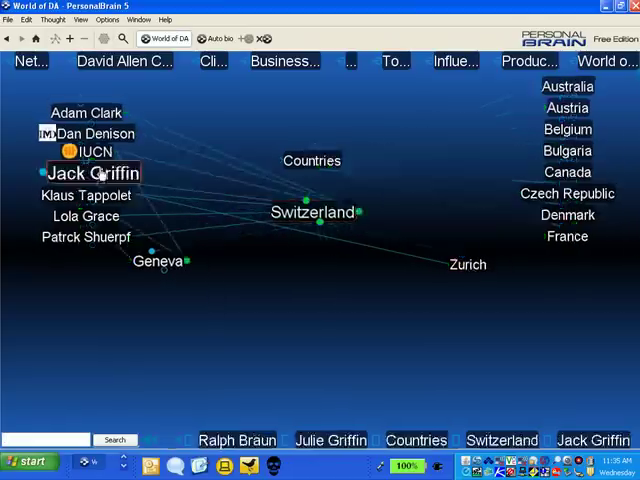
Centre on Jack Griffin, then make IUCN the active thought showing its Geneva and UN links.
click(92, 172)
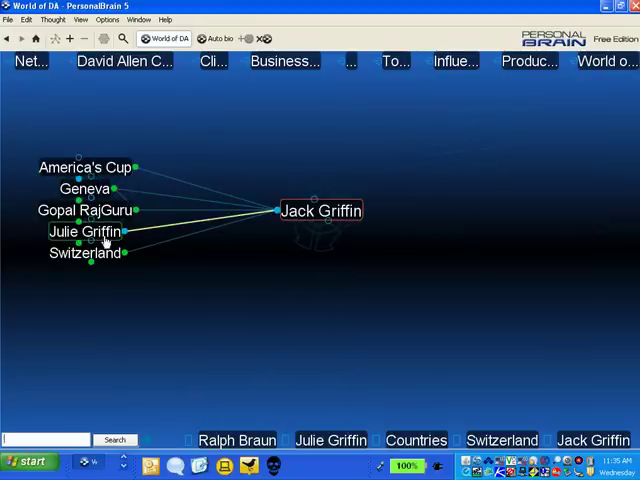
click(88, 232)
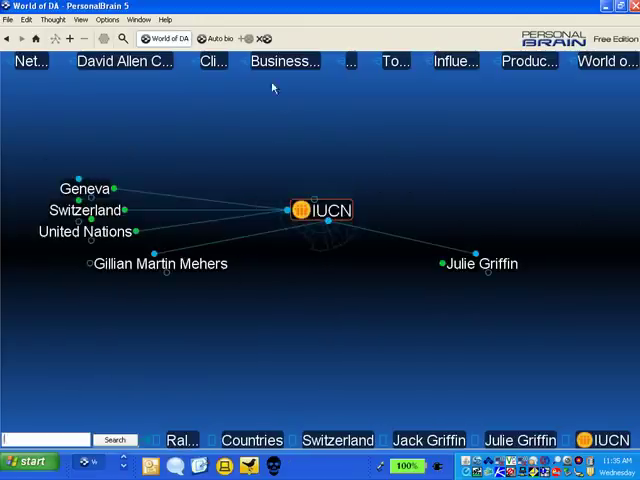
mouse_move(248, 192)
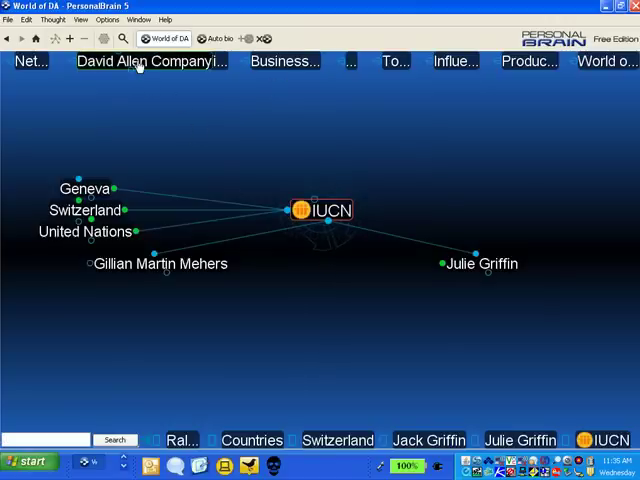
Jump to the David Allen Company thought via its pin to reach the Staff list.
click(148, 60)
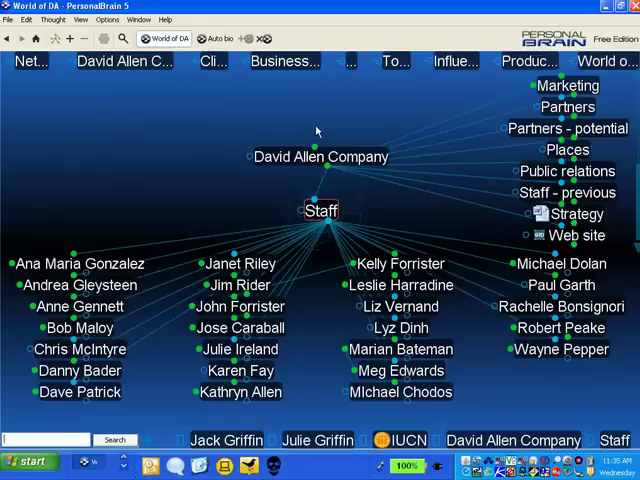
mouse_move(228, 142)
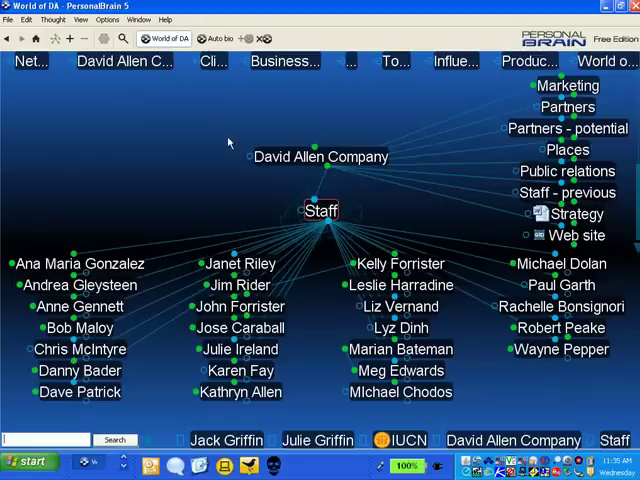
mouse_move(228, 142)
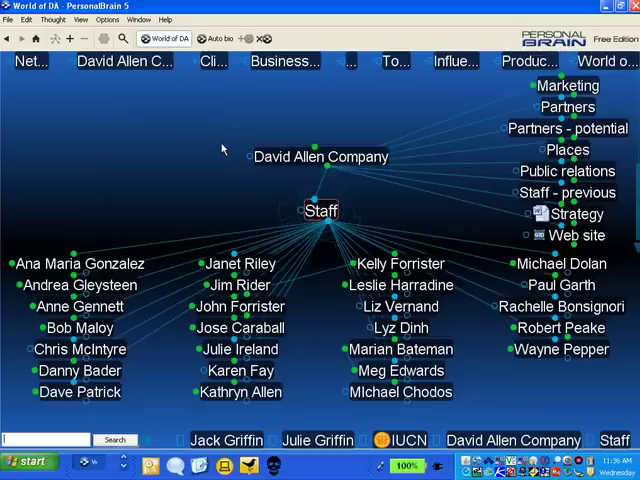
mouse_move(252, 136)
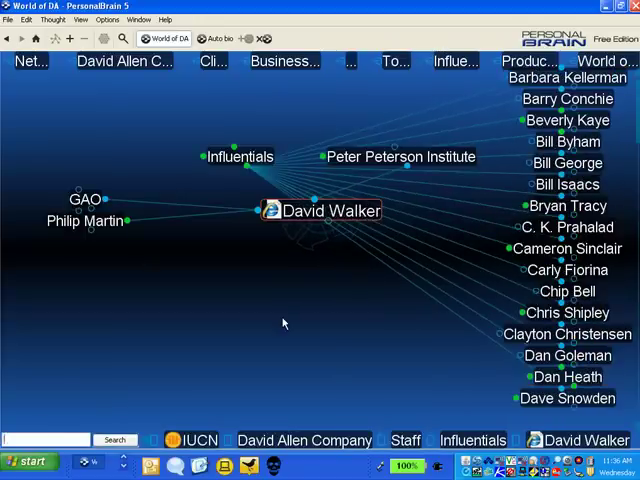
mouse_move(376, 340)
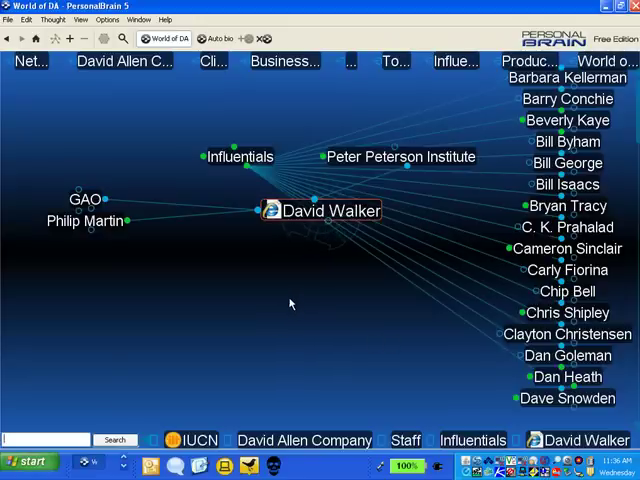
mouse_move(352, 302)
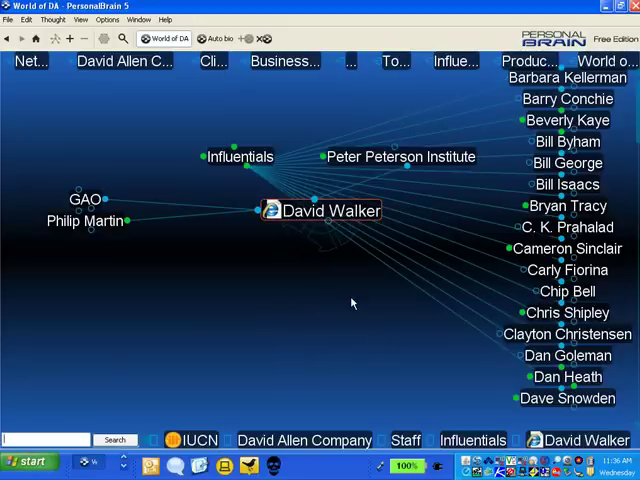
Search for 'Wash' to find the Washington DC thought.
text(Wash)
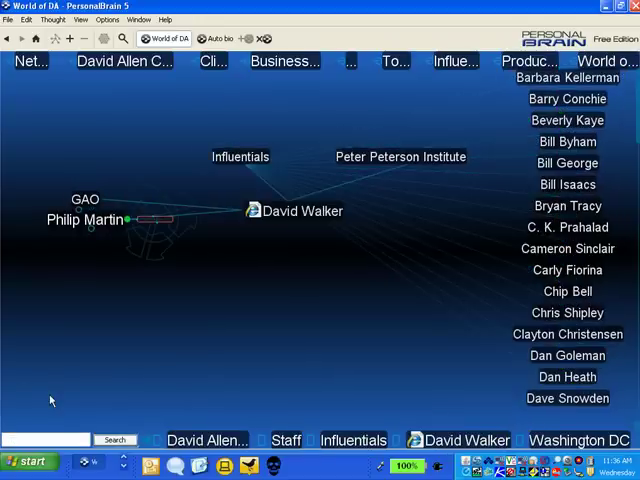
Make Washington DC the central thought, showing its people and linked US states.
click(578, 440)
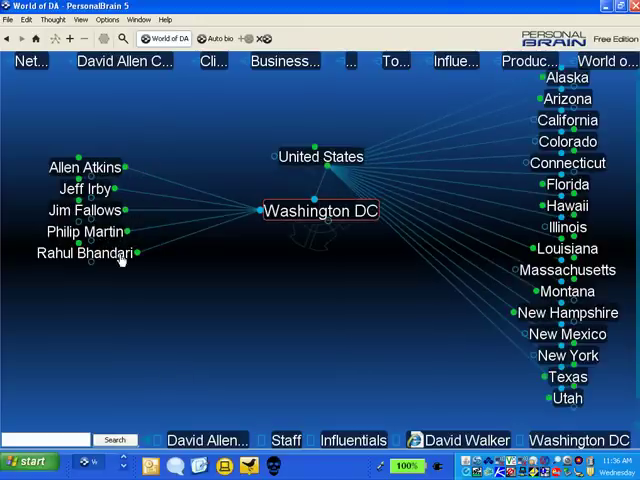
mouse_move(104, 190)
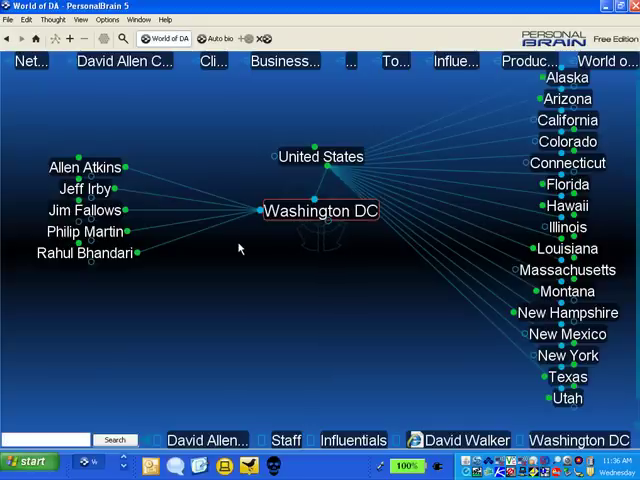
mouse_move(248, 252)
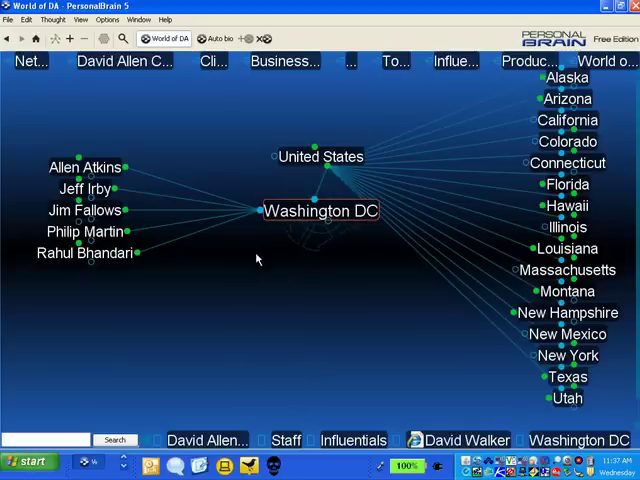
mouse_move(270, 264)
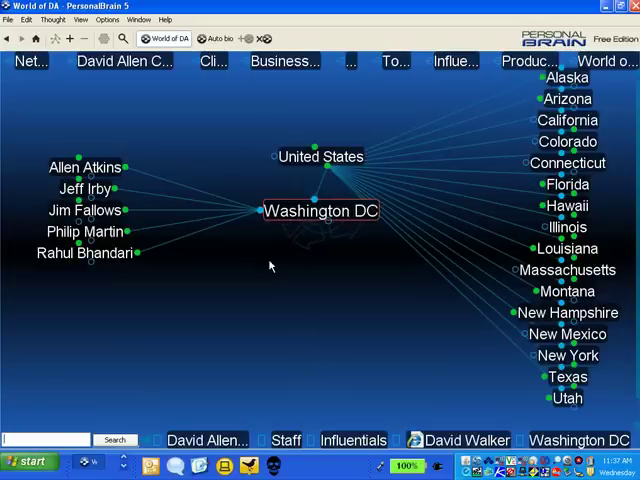
mouse_move(240, 110)
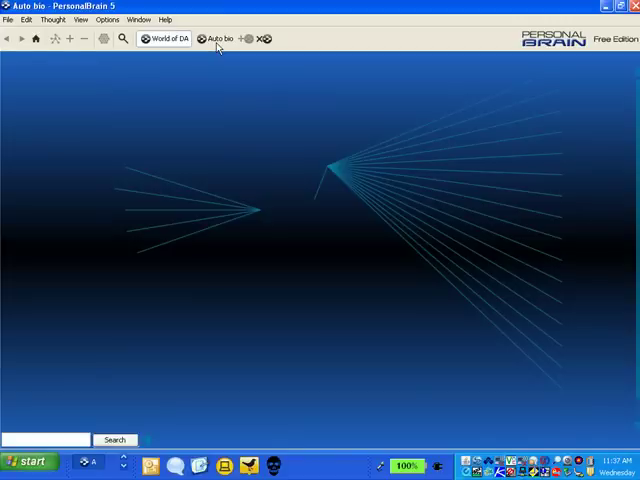
Switch to the Auto bio brain showing Body, Events, Interests, Jobs, People, Places and Timeline.
click(220, 38)
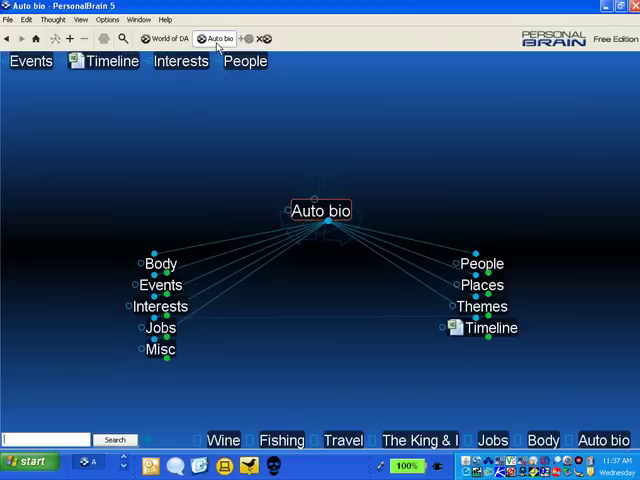
mouse_move(224, 88)
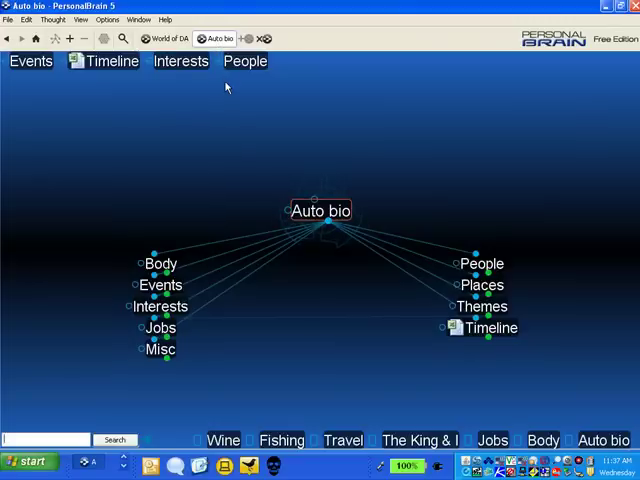
mouse_move(242, 130)
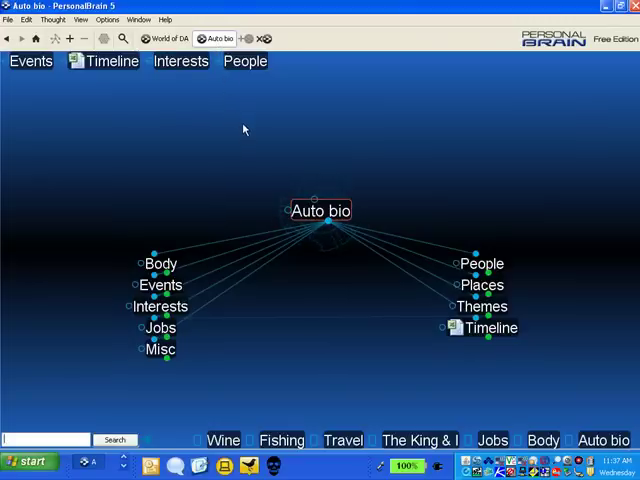
mouse_move(416, 192)
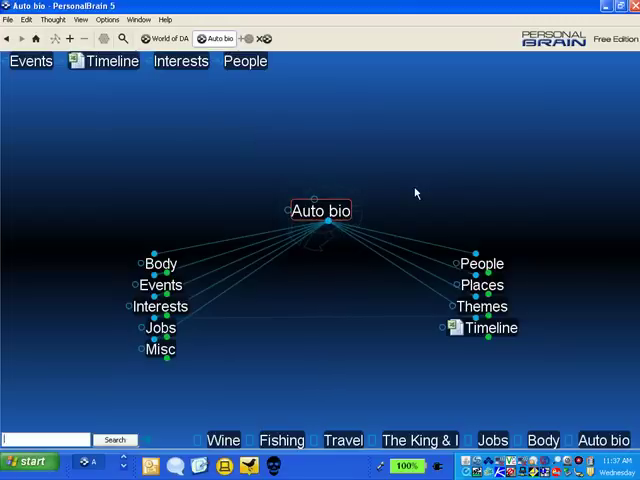
mouse_move(418, 192)
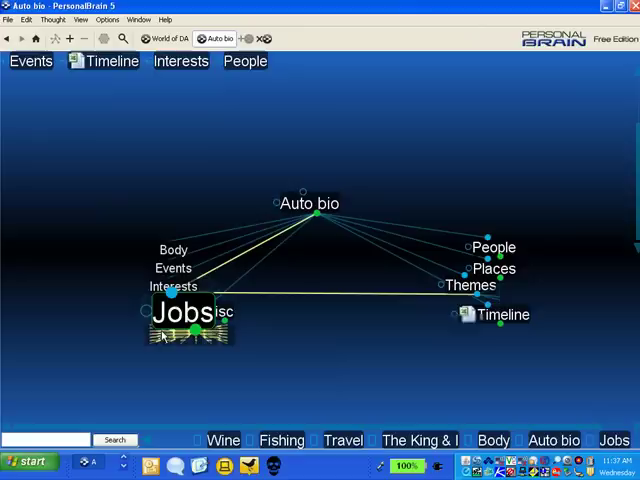
Centre on Jobs to list the job titles held, then move on toward the Timeline.
click(184, 312)
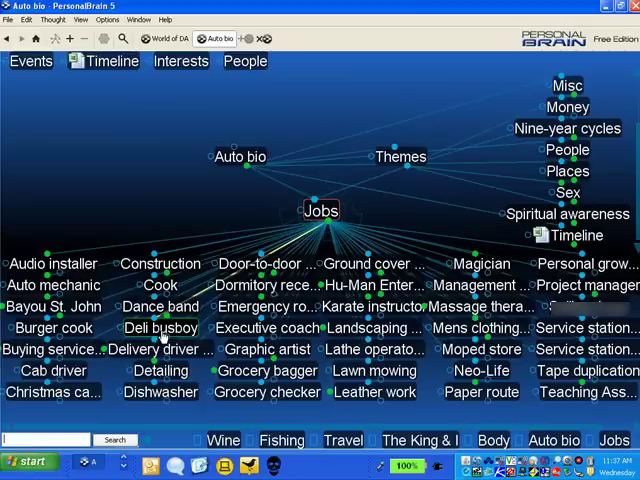
click(320, 210)
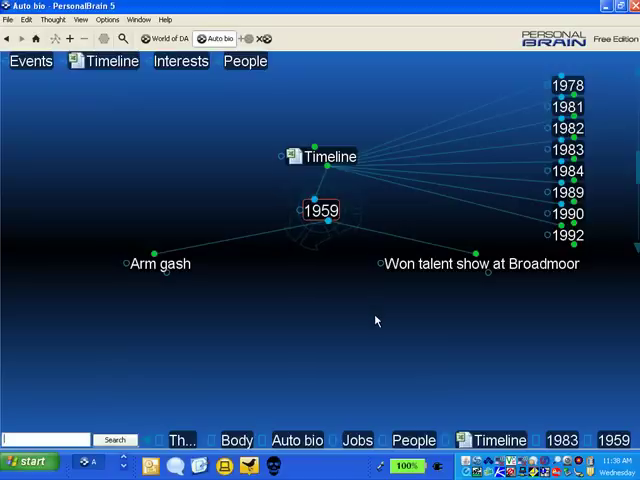
mouse_move(368, 284)
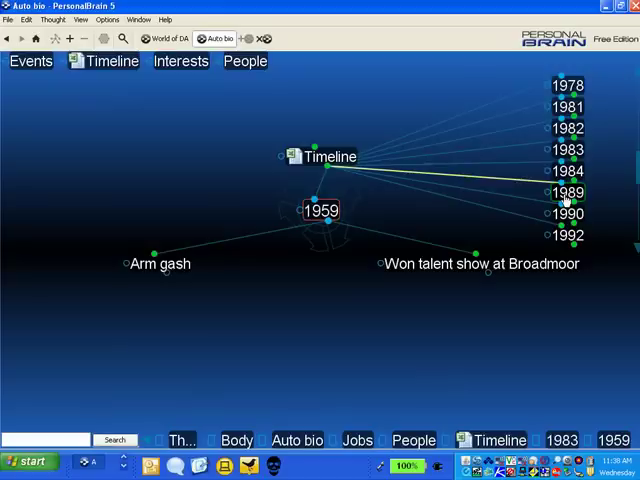
Make 1989 the active Timeline year, showing the Offshore Sailing School cert and Shirley died events.
click(564, 192)
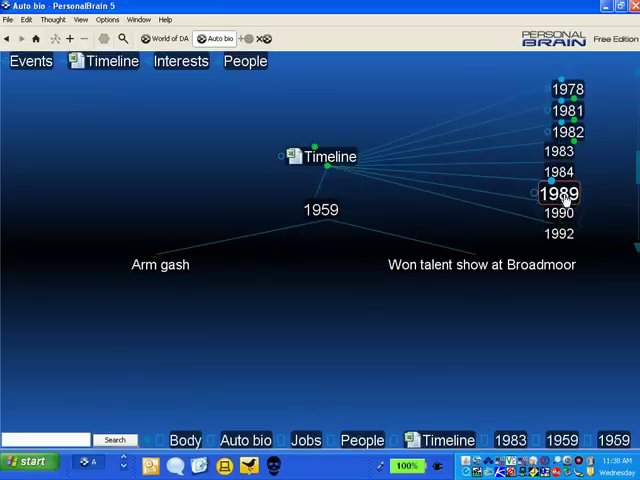
click(560, 192)
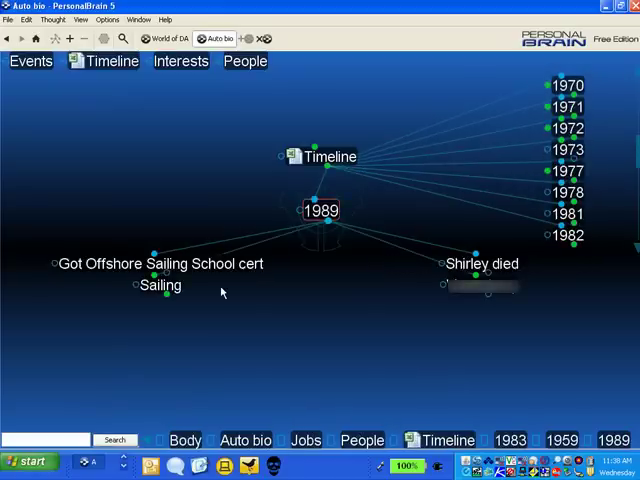